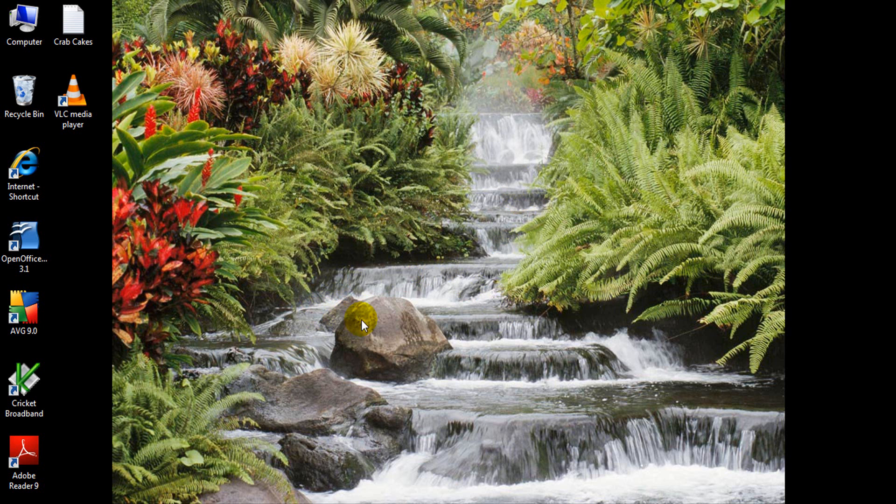
pyautogui.moveTo(455, 315)
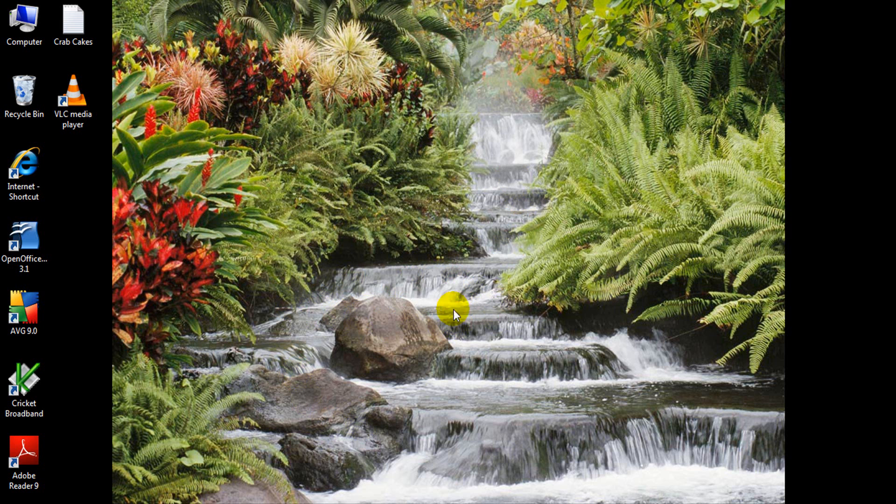
pyautogui.moveTo(355, 272)
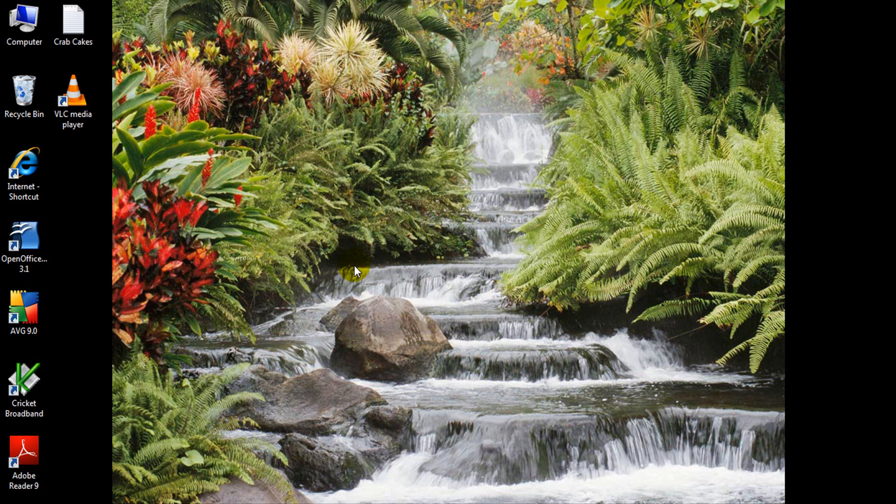
pyautogui.moveTo(372, 413)
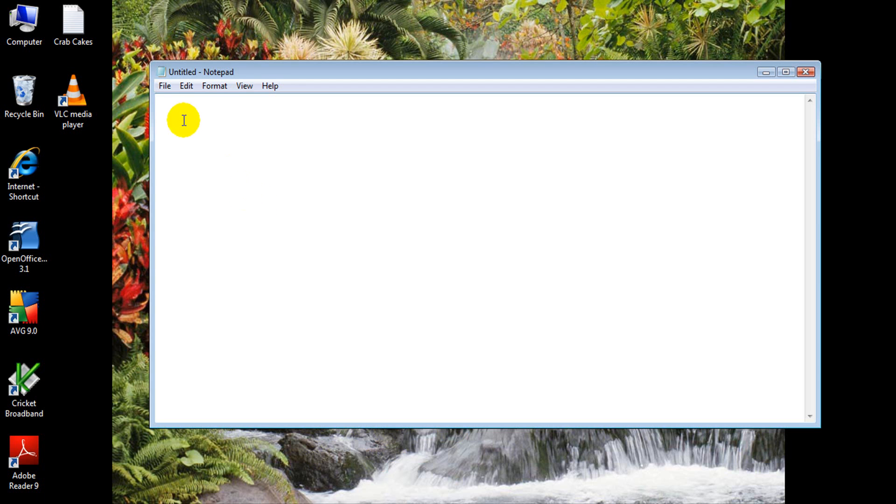
# Step: Enter the EICAR test string and paste two more copies of it into the note
pyautogui.write('X5O!P%@AP[4\\PZX54(P^)7CC)7}$EICAR-STANDARD-ANTIVIRUS-TEST-FILE!$H+H*')
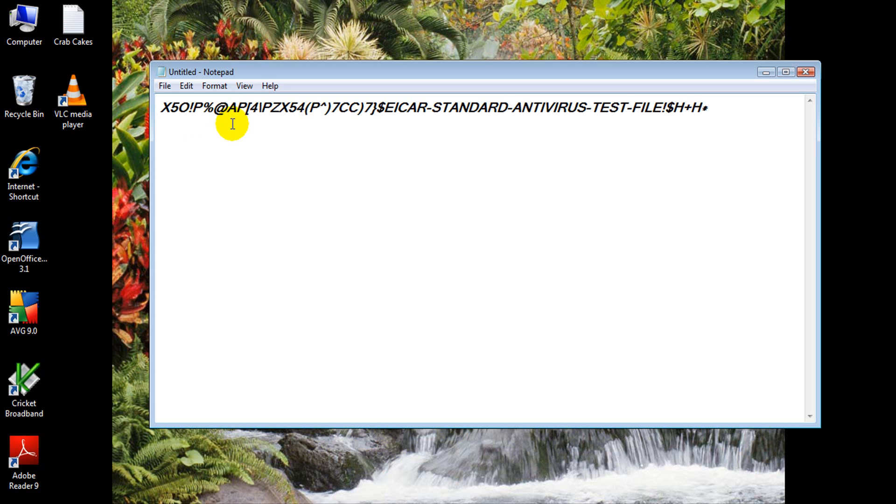
pyautogui.rightClick(233, 123)
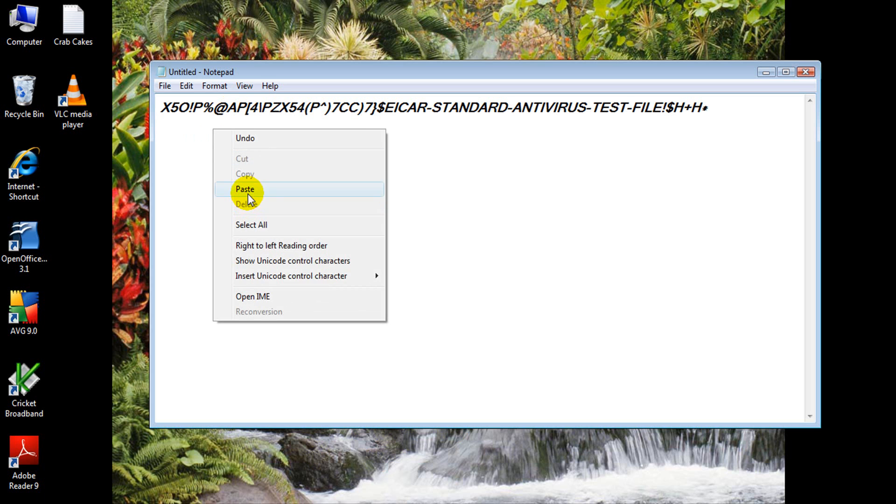
pyautogui.click(244, 189)
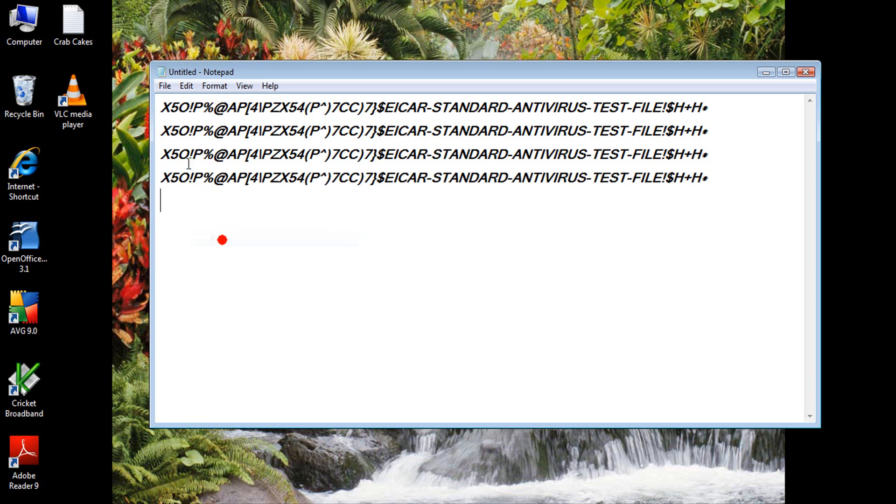
pyautogui.rightClick(222, 240)
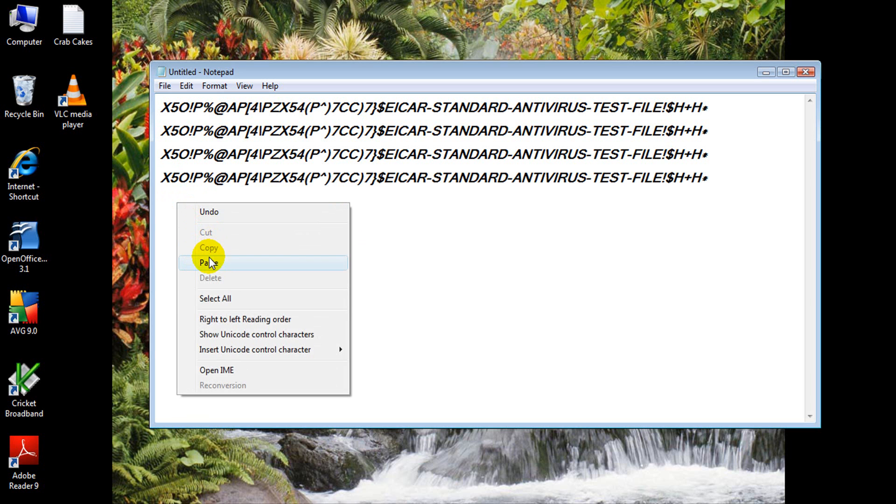
pyautogui.click(164, 86)
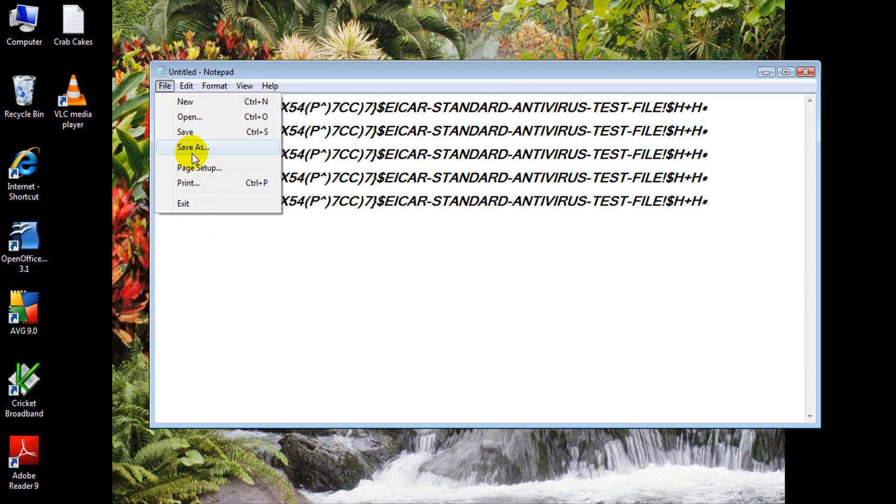
# Step: Save the note to the desktop as eicar.com
pyautogui.click(192, 147)
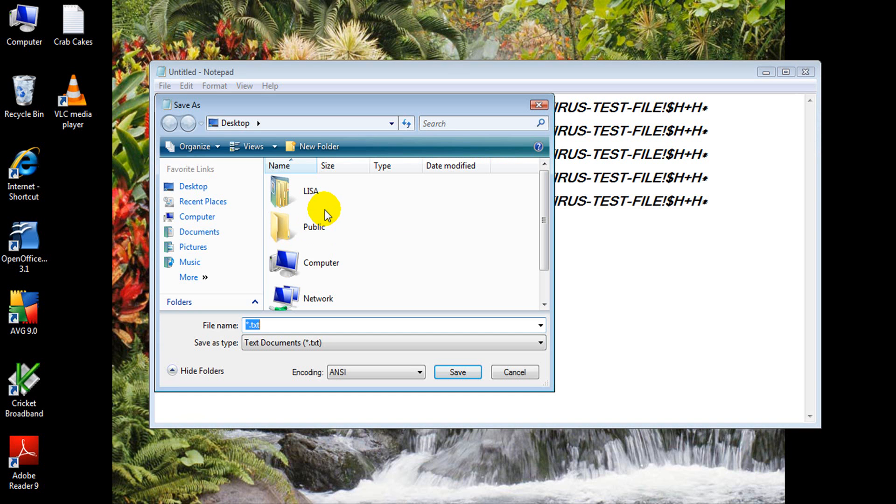
pyautogui.write('eicar.co')
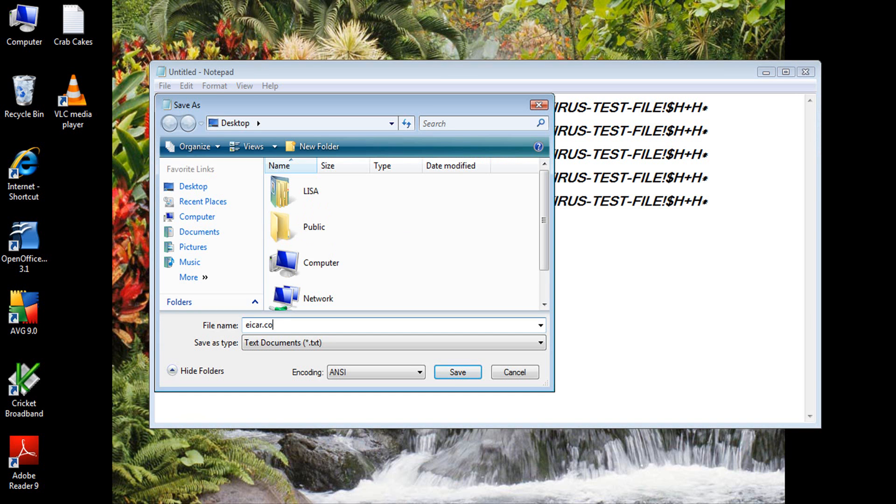
pyautogui.click(457, 372)
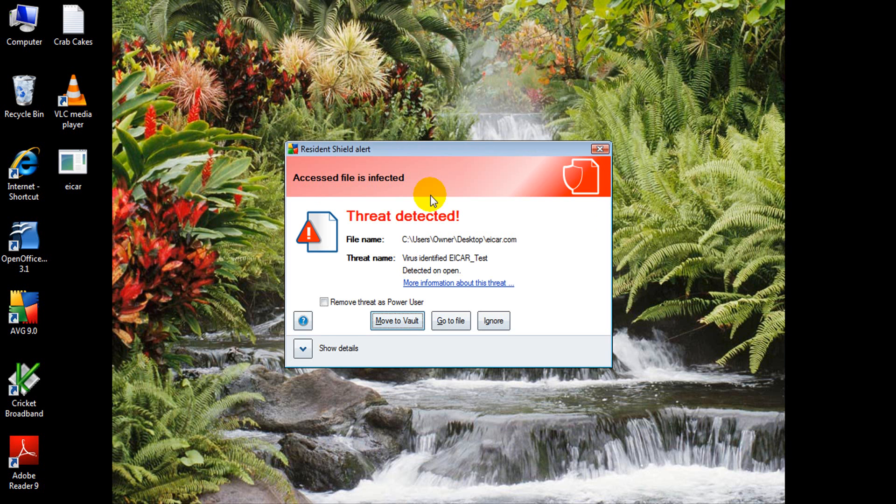
pyautogui.moveTo(469, 204)
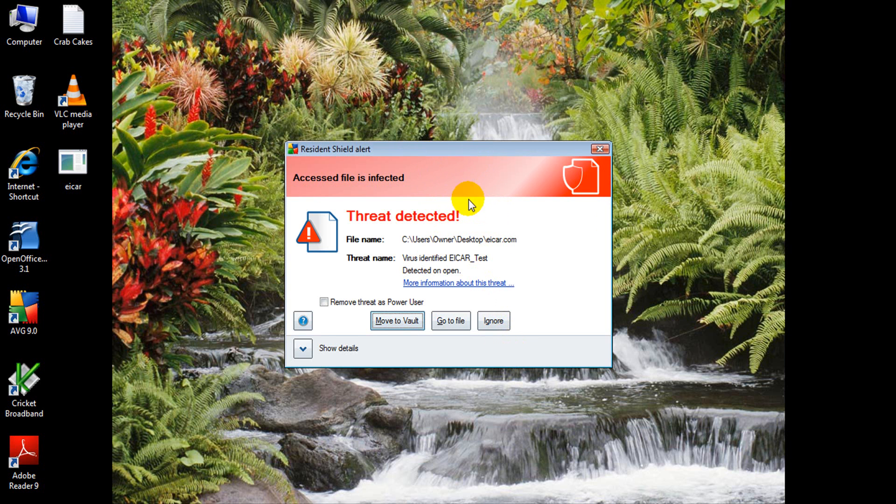
pyautogui.moveTo(425, 216)
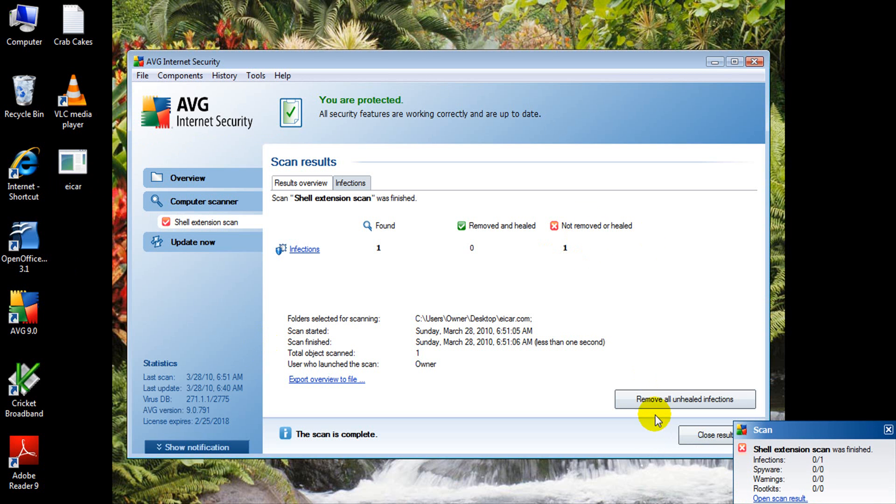
# Step: Remove the unhealed eicar.com infection and close the scan results
pyautogui.click(685, 399)
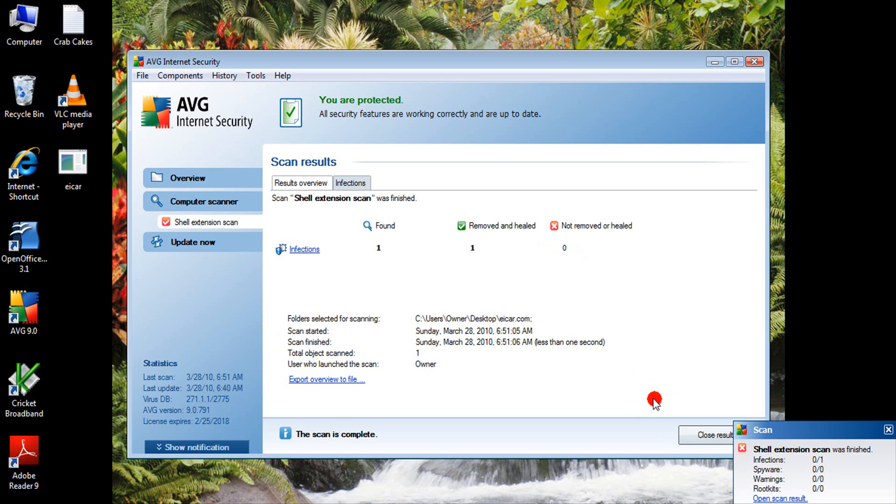
pyautogui.moveTo(743, 35)
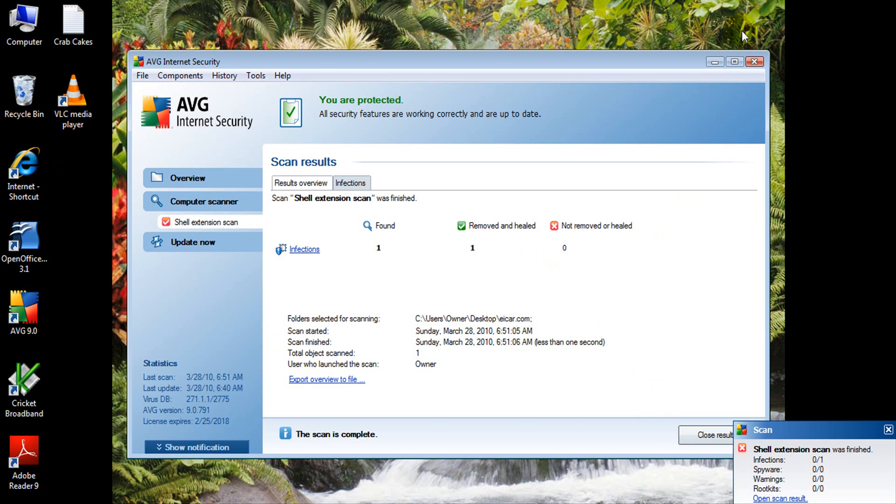
pyautogui.click(754, 62)
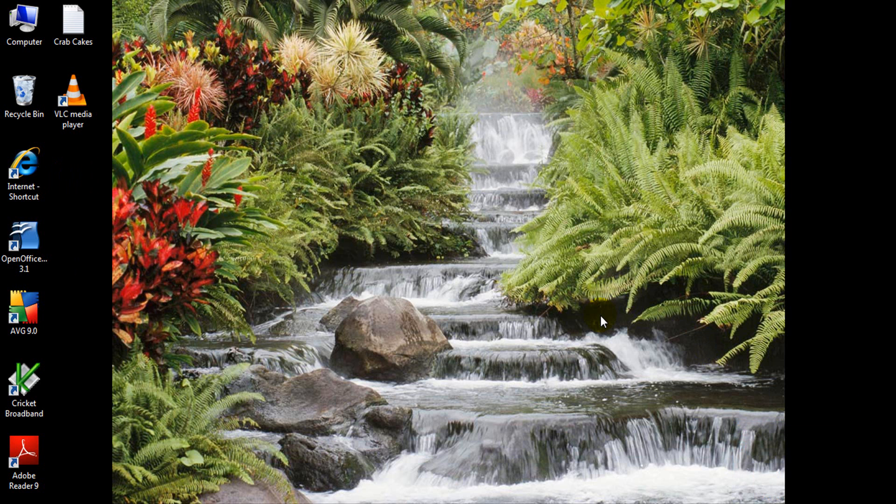
pyautogui.moveTo(592, 326)
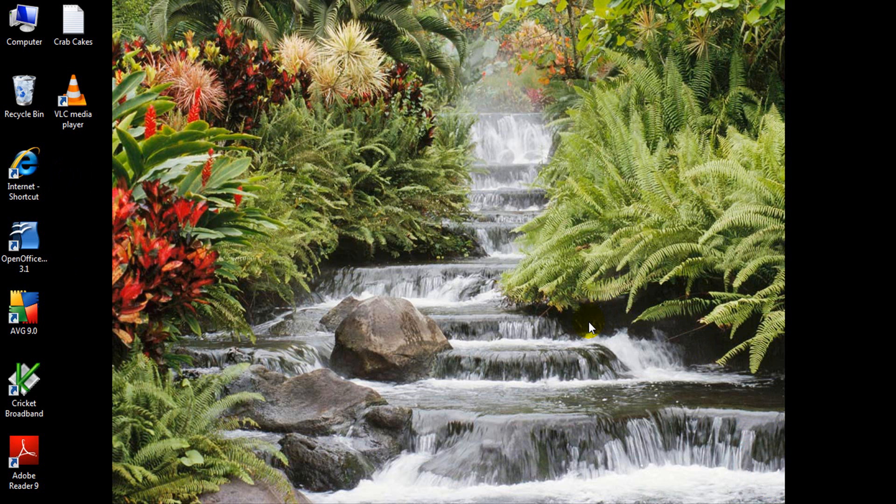
pyautogui.moveTo(528, 310)
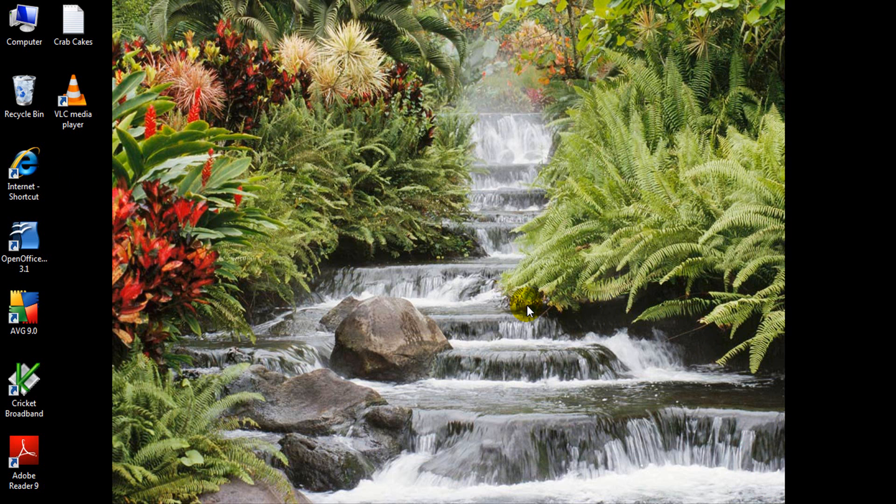